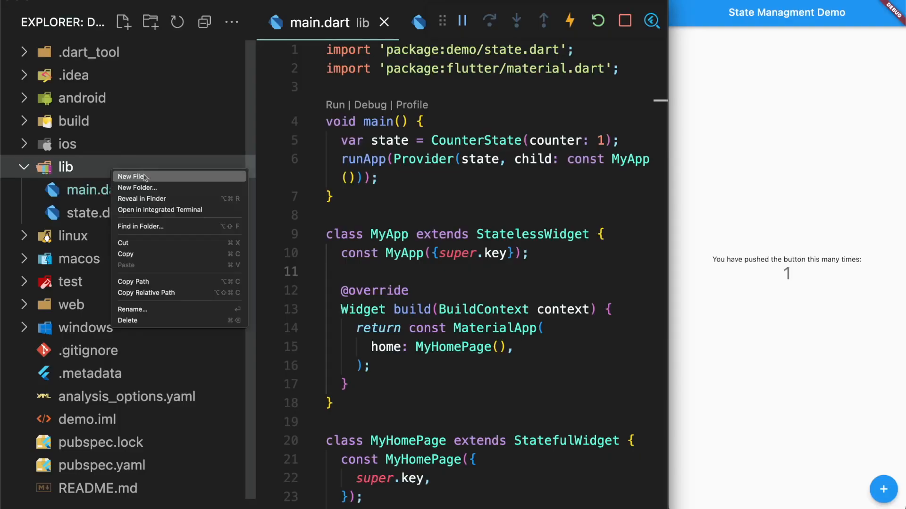
# - Create state_holder.dart with an AppStateHolder widget holding CounterState, returning a Provider, with add()
pyautogui.click(133, 176)
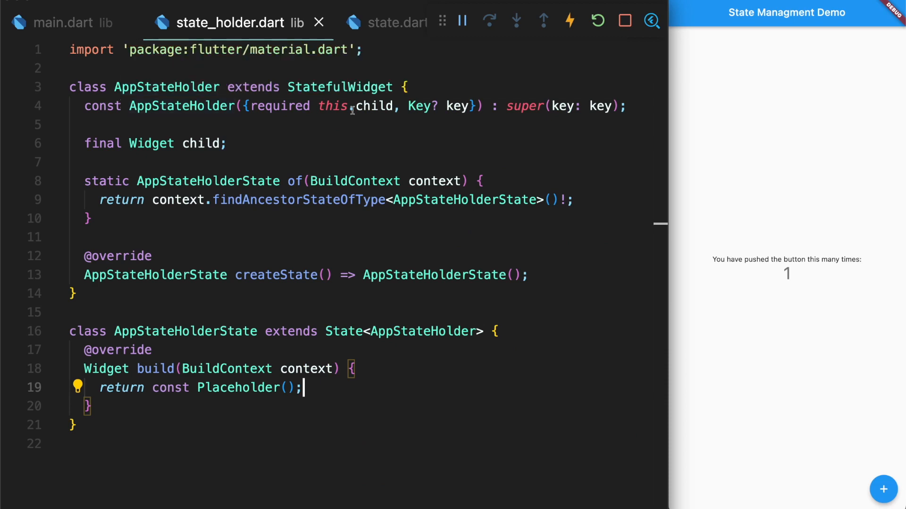
pyautogui.moveTo(167, 87)
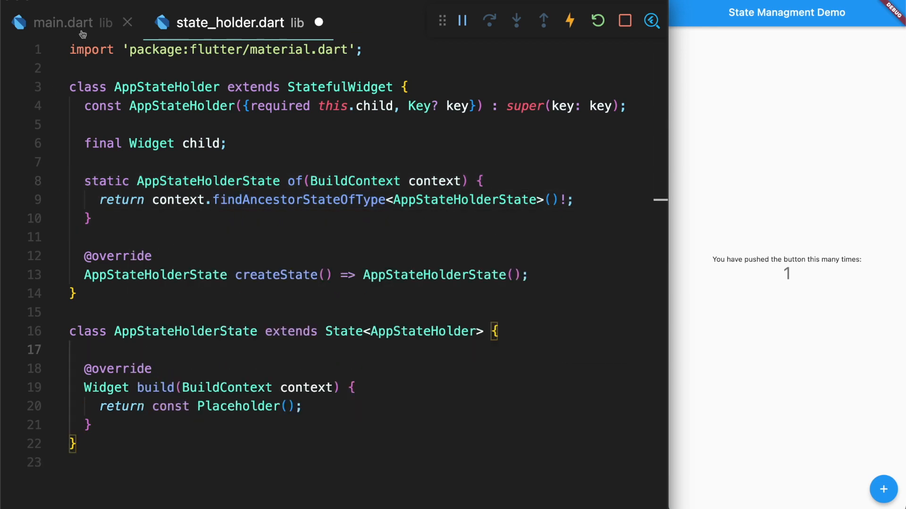
pyautogui.click(64, 23)
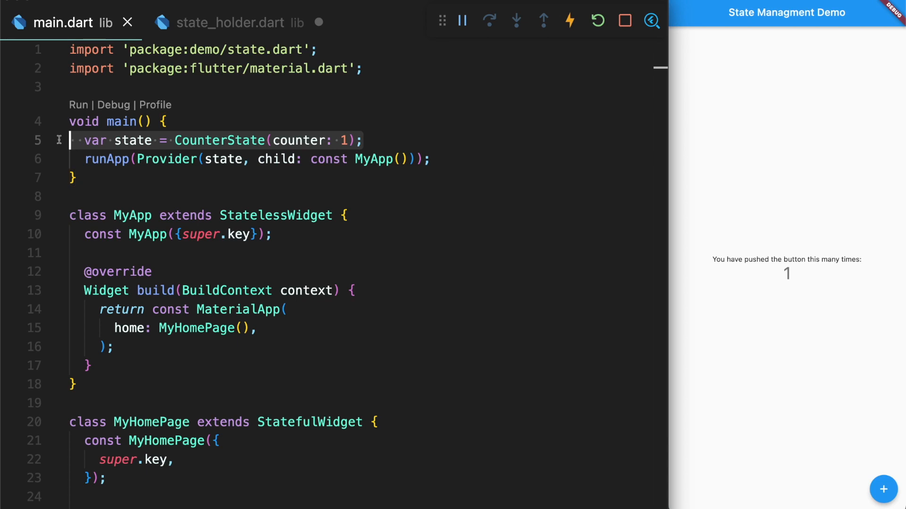
pyautogui.click(237, 22)
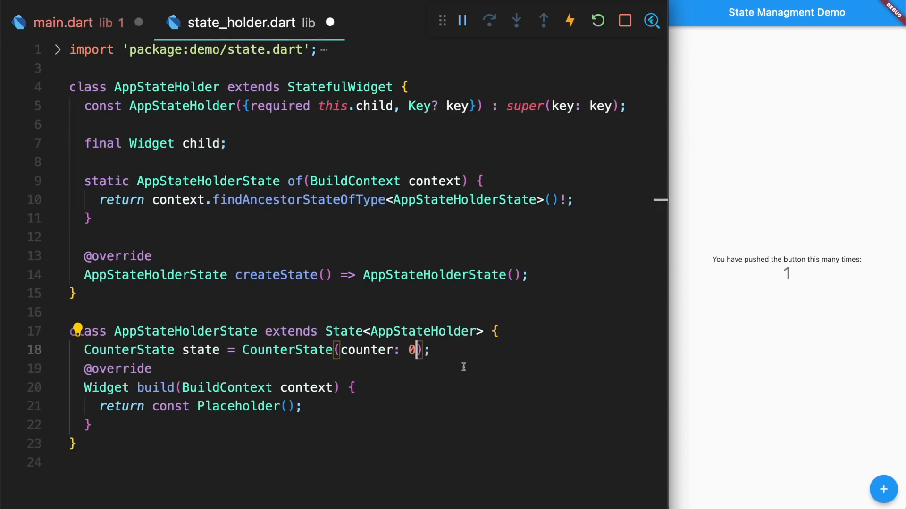
pyautogui.click(64, 22)
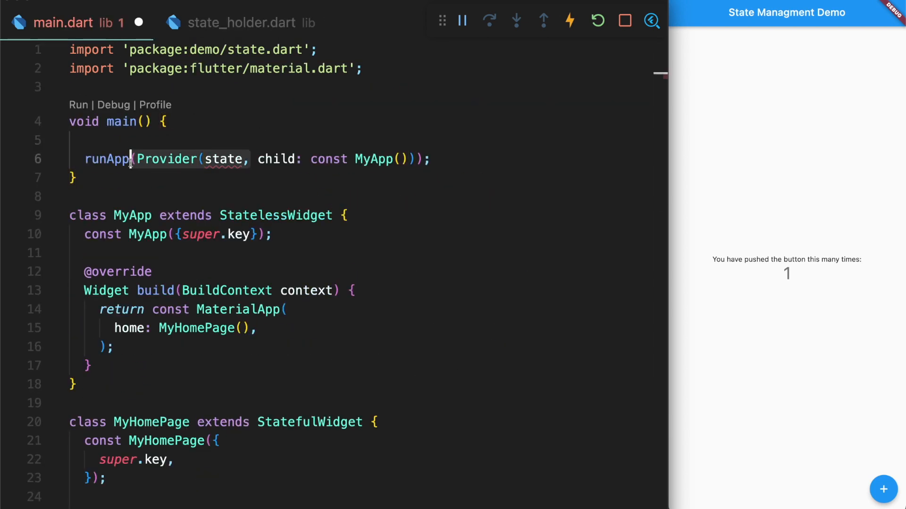
pyautogui.click(240, 23)
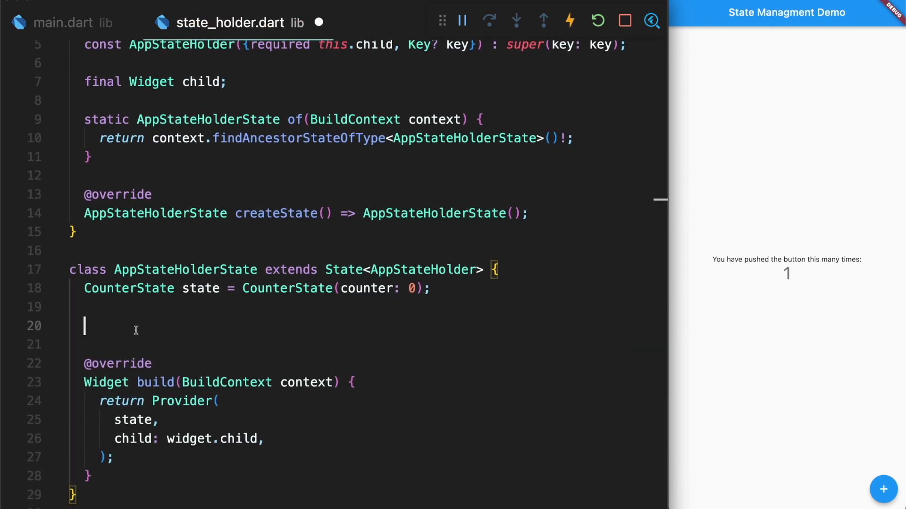
pyautogui.write('void add() {')
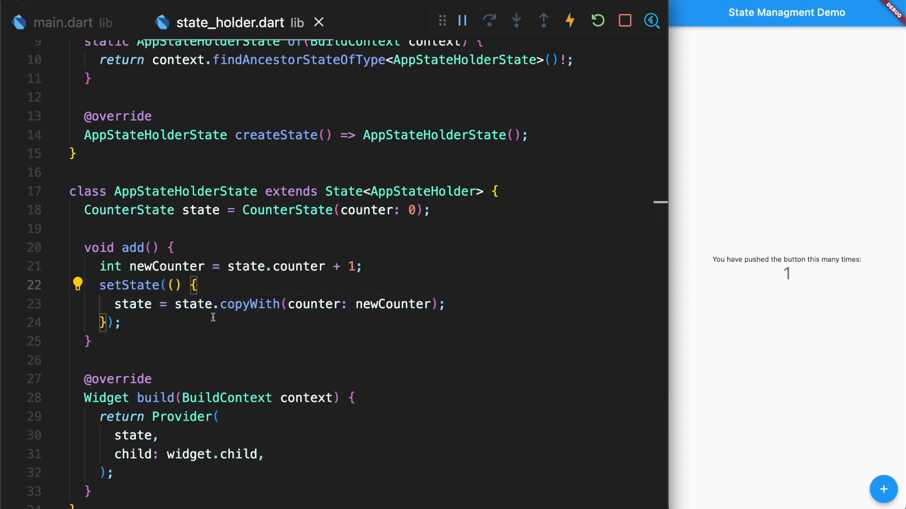
pyautogui.click(64, 23)
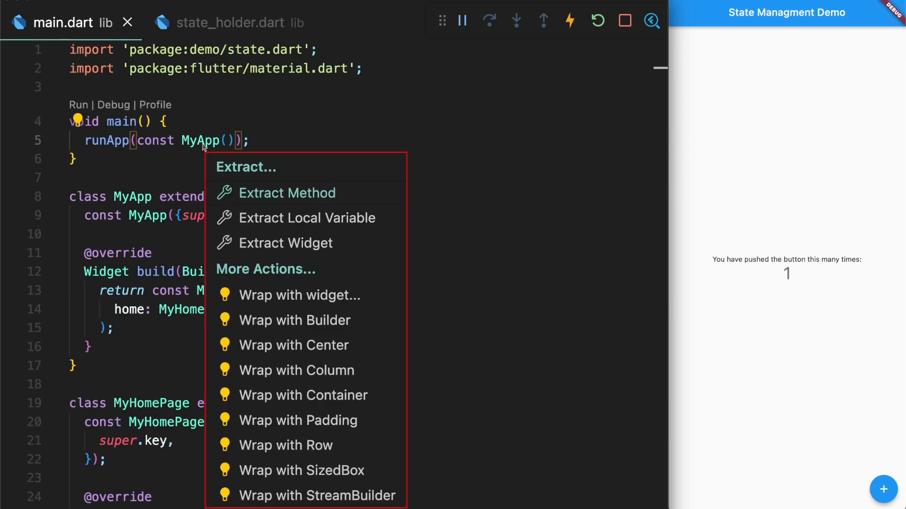
# - Wrap MyApp in AppStateHolder, call AppStateHolder.of(context).add() on press, and tap + in the app
pyautogui.write('AppSta')
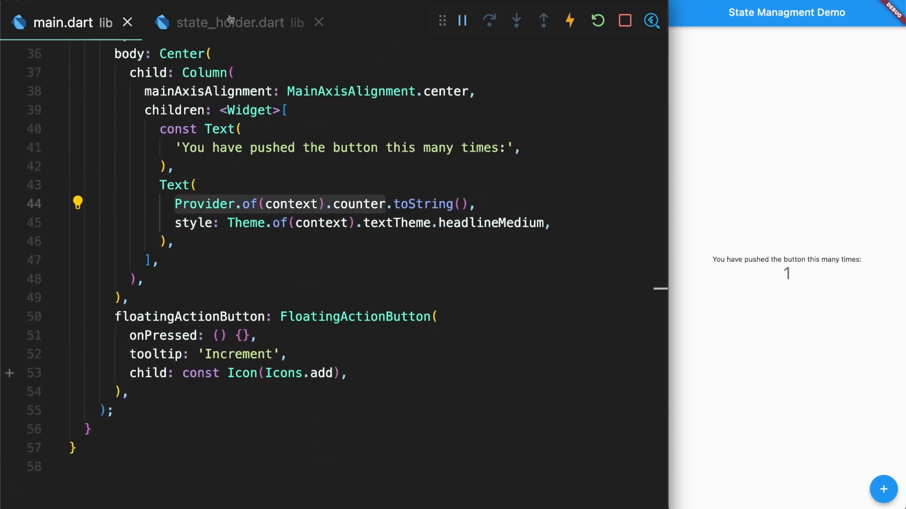
pyautogui.click(234, 23)
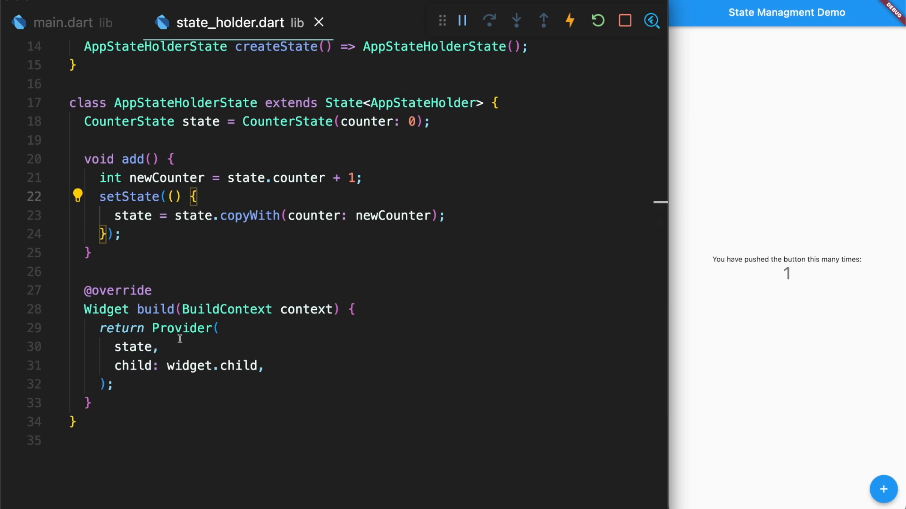
pyautogui.click(62, 23)
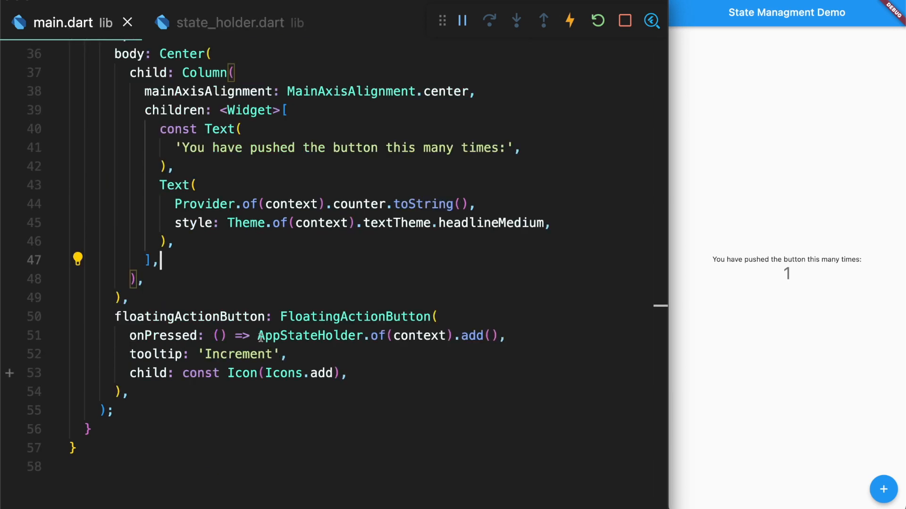
pyautogui.doubleClick(473, 336)
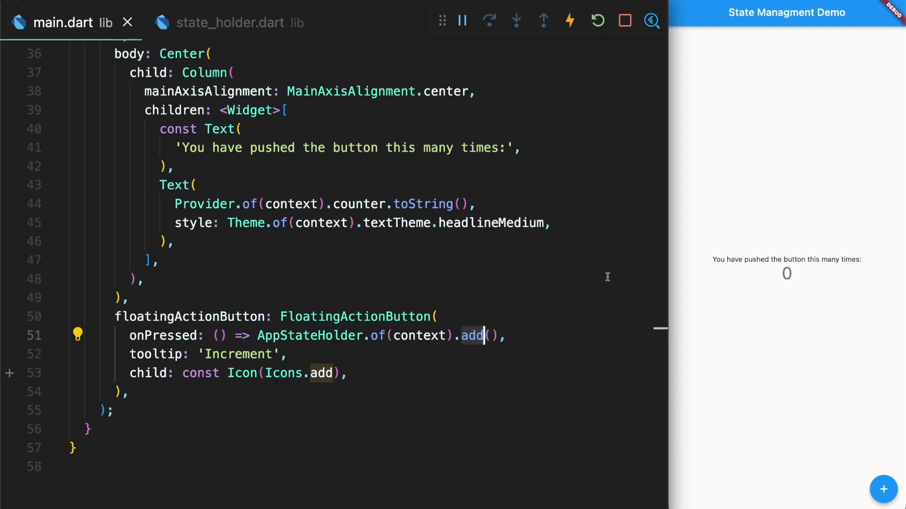
pyautogui.click(883, 488)
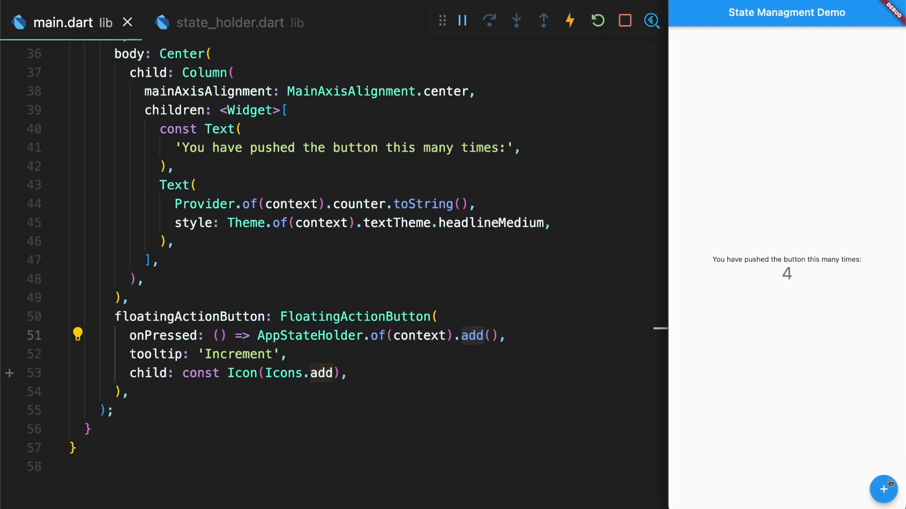
pyautogui.click(883, 488)
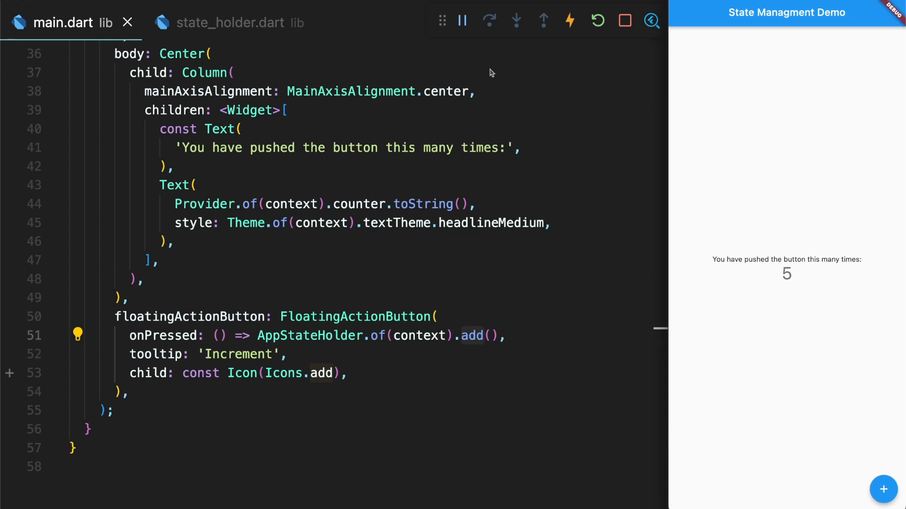
pyautogui.moveTo(425, 207)
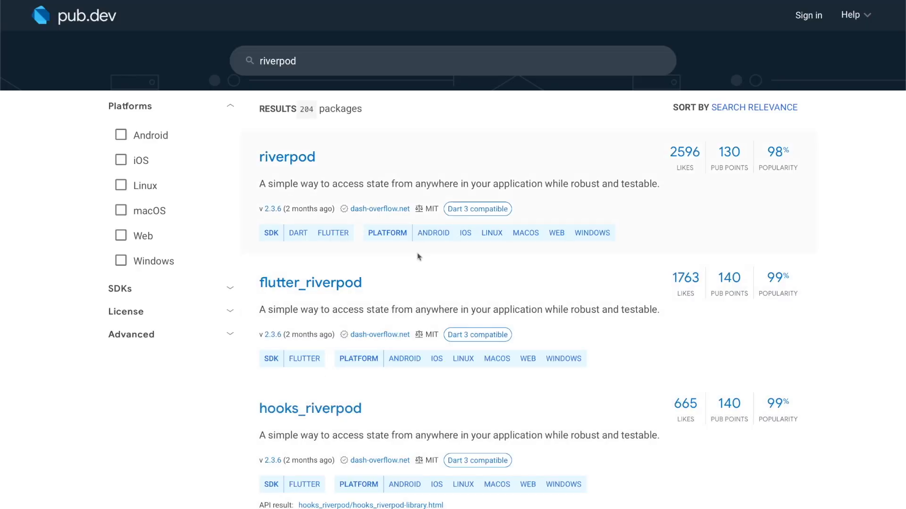
pyautogui.moveTo(362, 309)
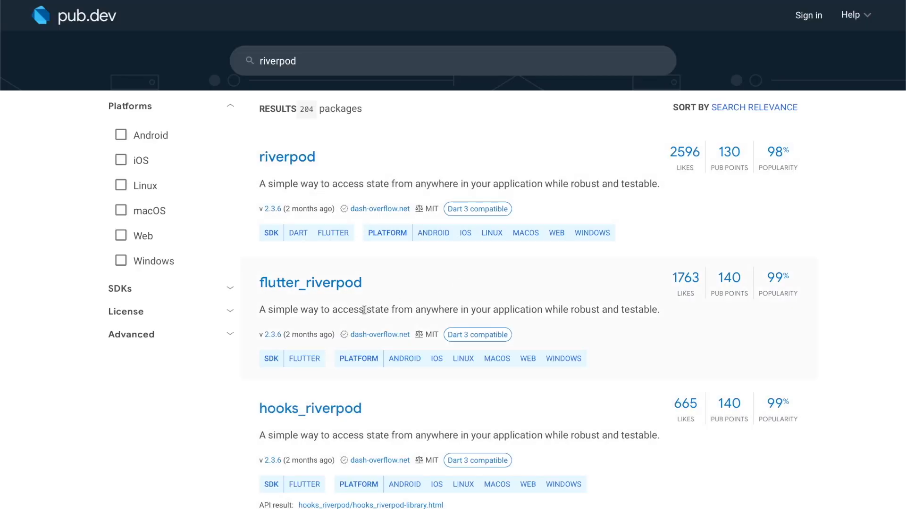
# - Open the flutter_riverpod package page on pub.dev and scroll through its readme
pyautogui.click(310, 283)
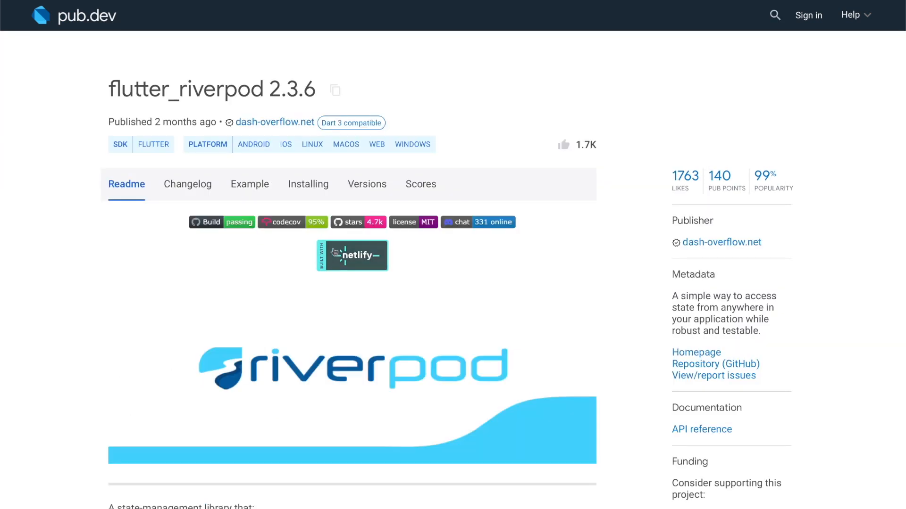
pyautogui.scroll(-3)
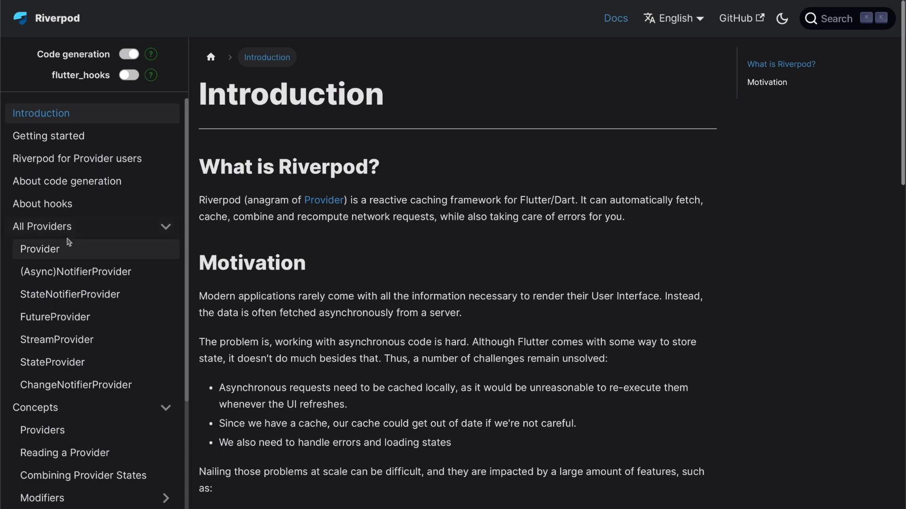
# - Go to Provider, then (Async)NotifierProvider, and scroll through the TodosNotifier example code
pyautogui.click(40, 249)
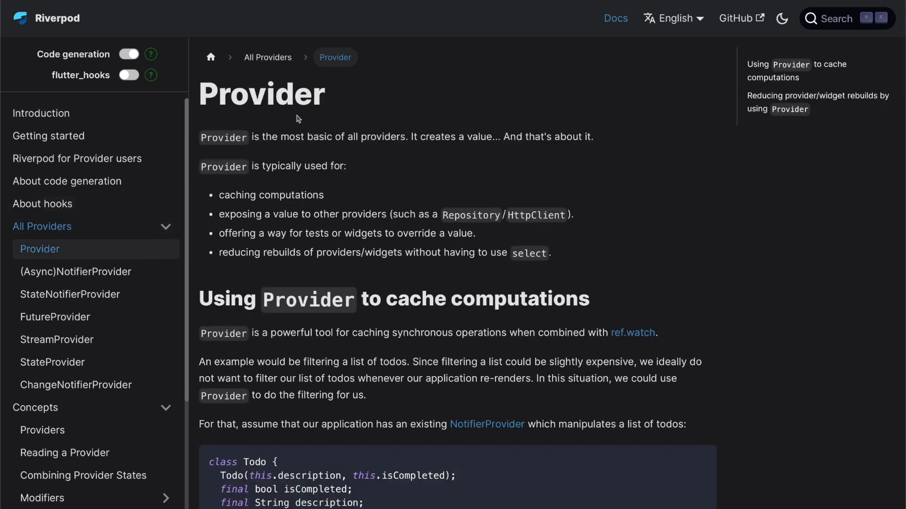
pyautogui.moveTo(118, 267)
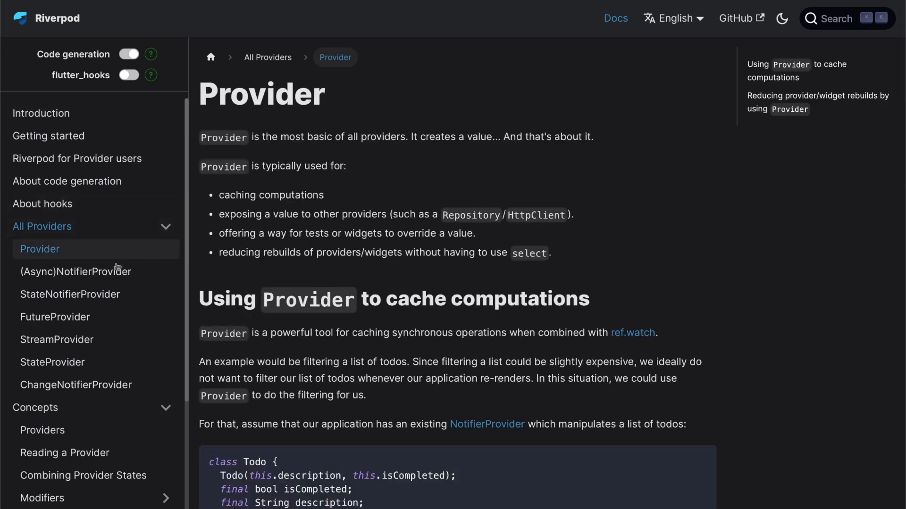
pyautogui.click(75, 271)
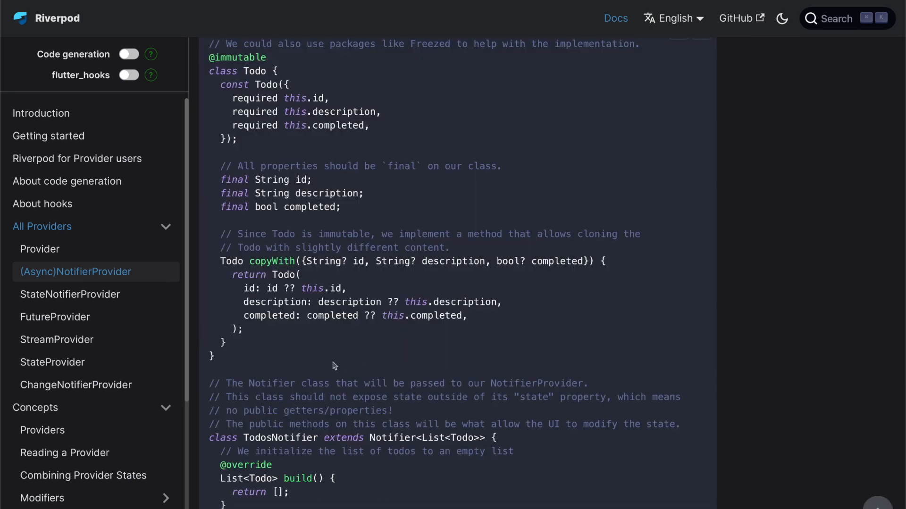
pyautogui.moveTo(303, 353)
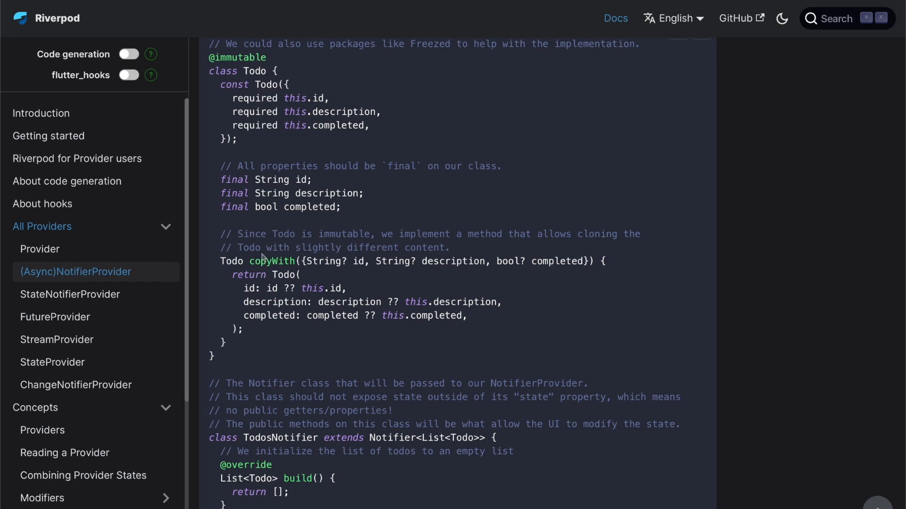
pyautogui.scroll(-3)
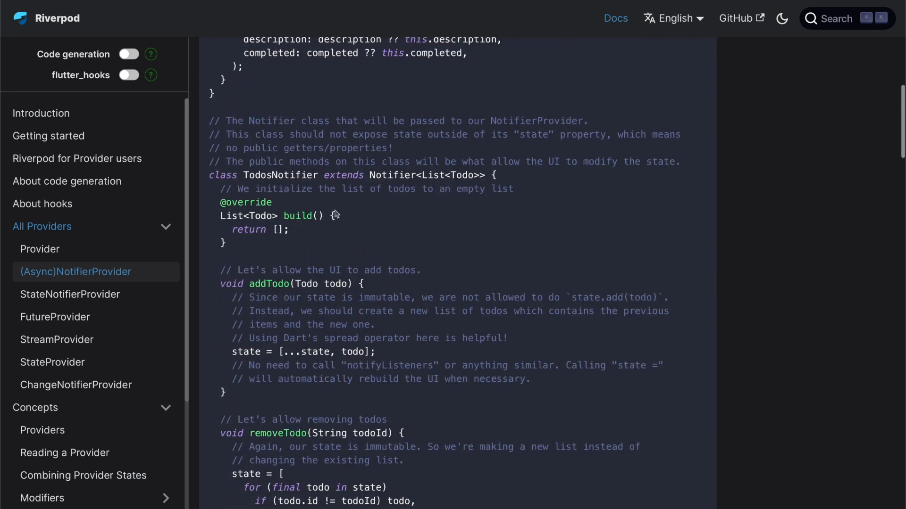
pyautogui.scroll(-3)
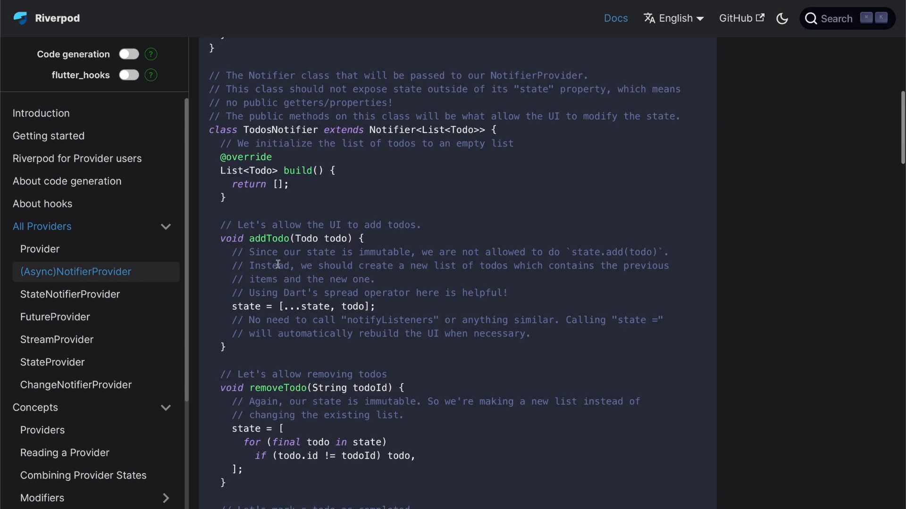
pyautogui.scroll(-3)
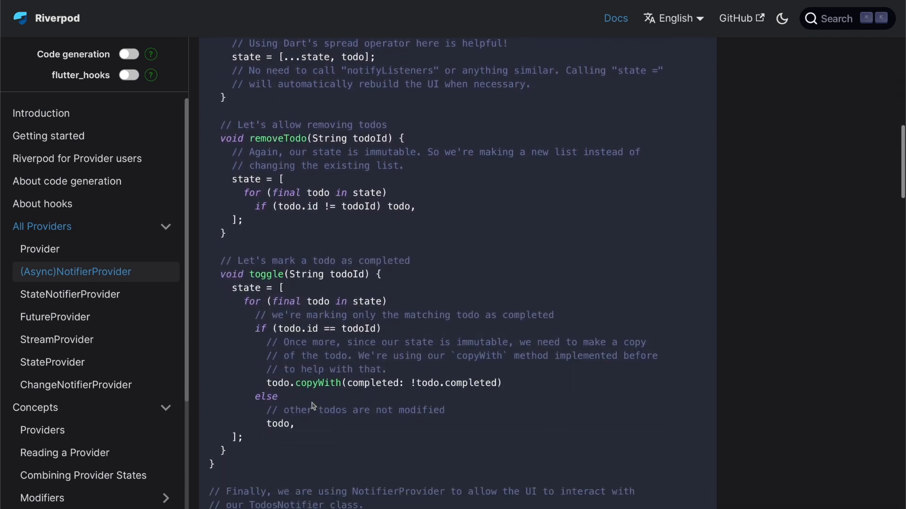
pyautogui.scroll(-3)
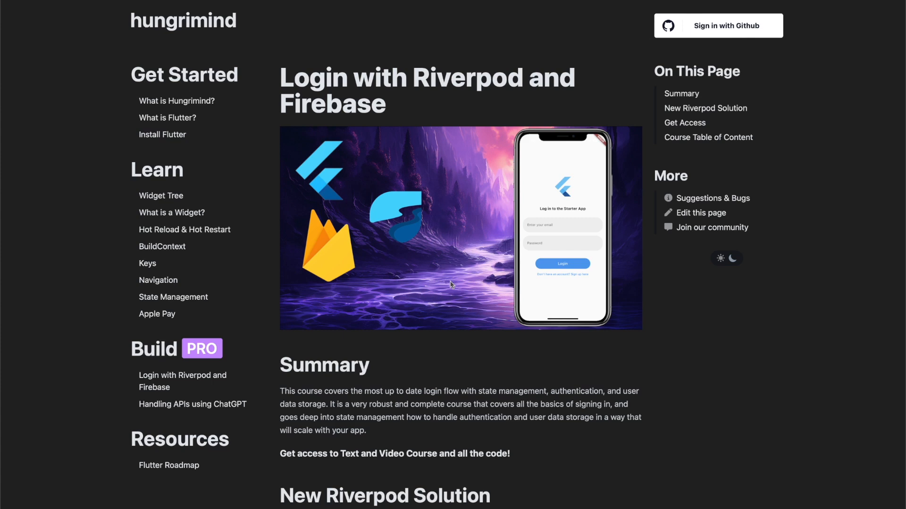
# - Scroll down the Hungrimind 'Login with Riverpod and Firebase' course page
pyautogui.scroll(-3)
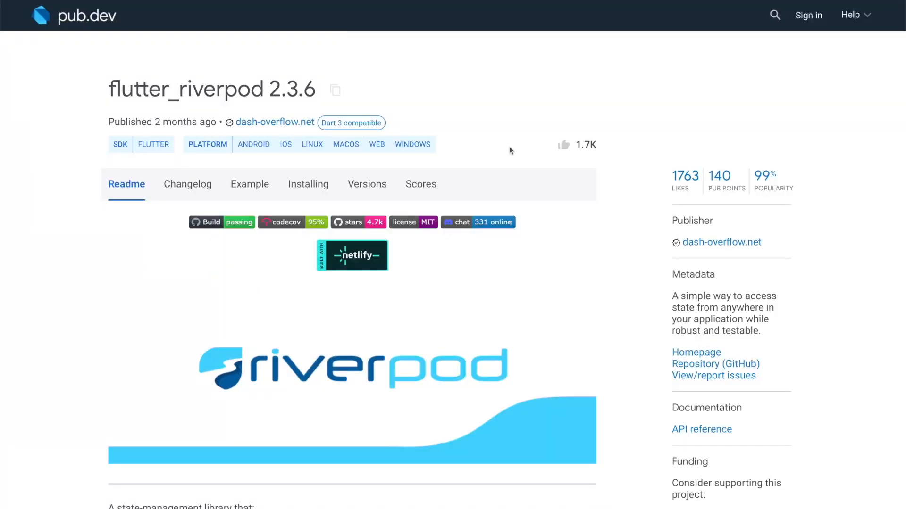
pyautogui.moveTo(783, 32)
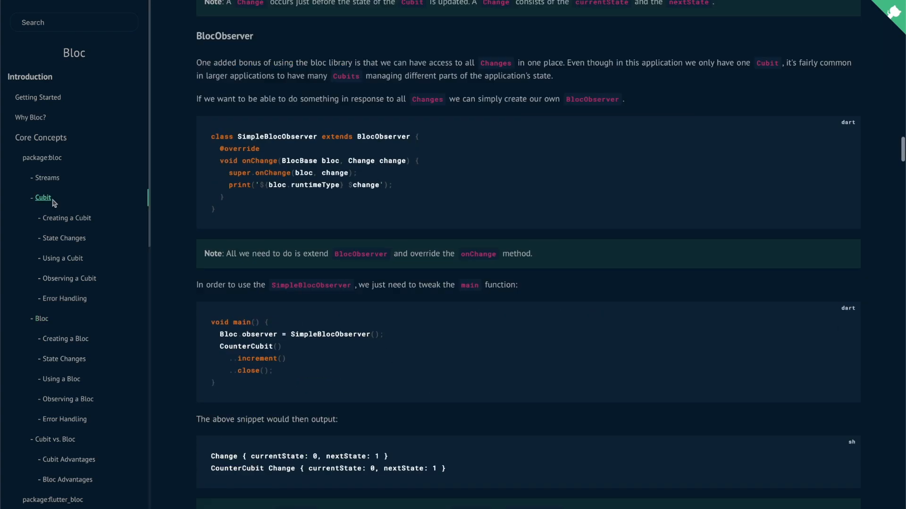
# - Select Cubit under package:bloc in the Bloc docs sidebar
pyautogui.click(43, 198)
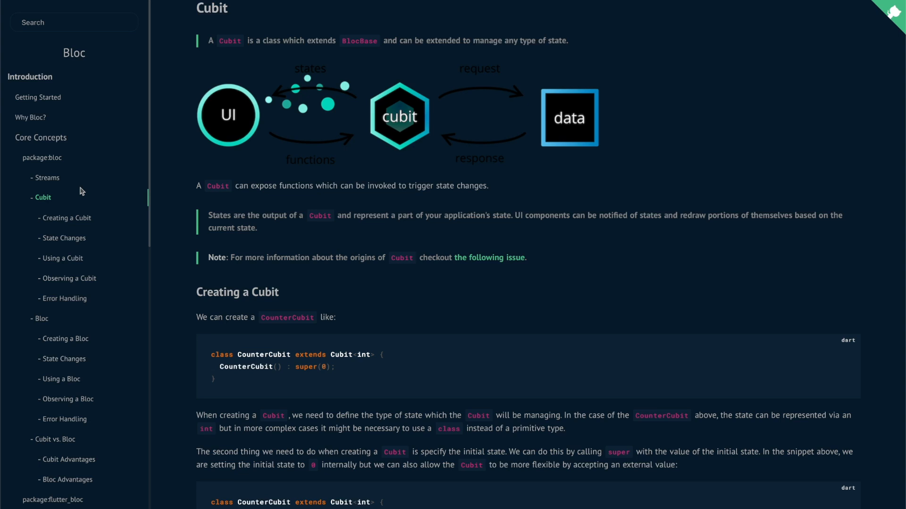
pyautogui.moveTo(87, 173)
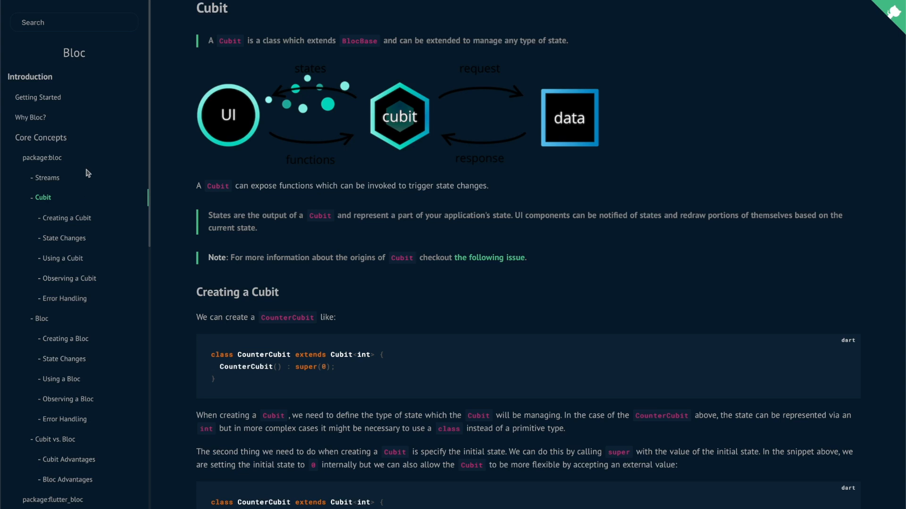